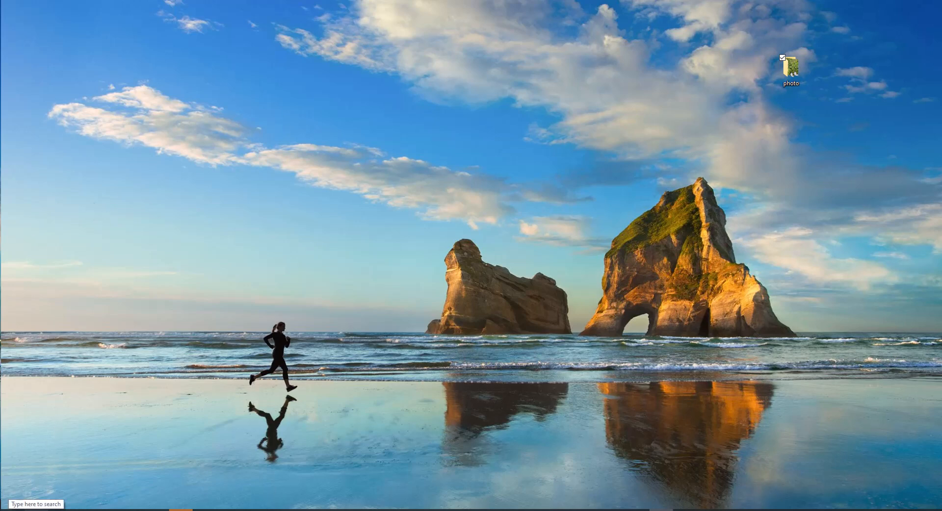
- Search Start for "default app" and open the Default apps settings page
click(36, 503)
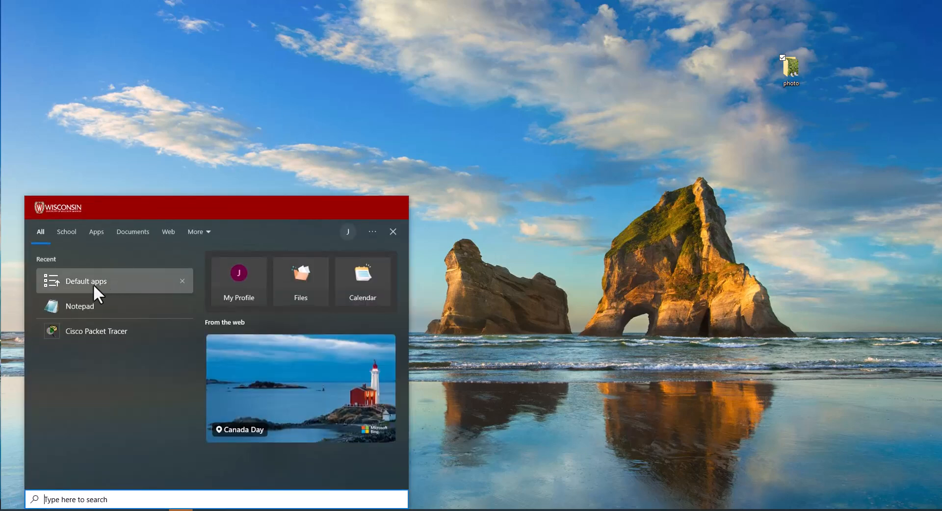
text(default app)
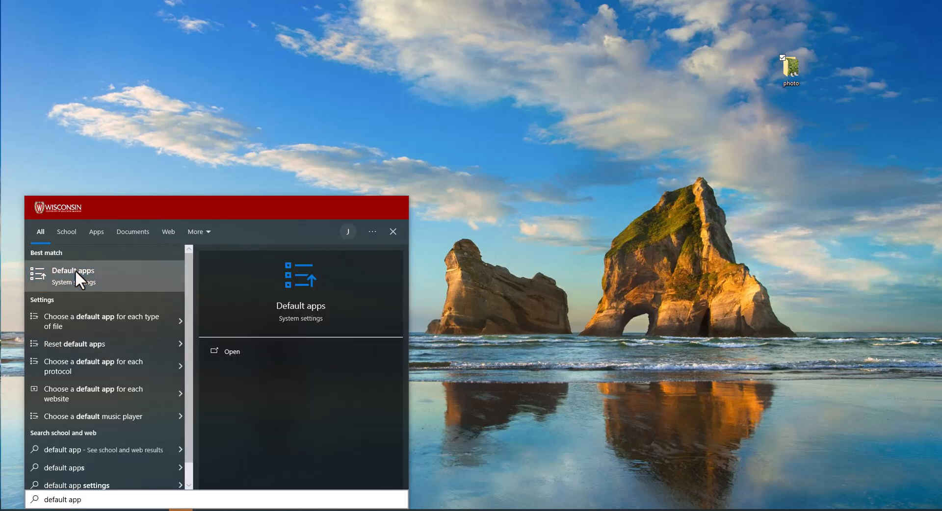
click(73, 270)
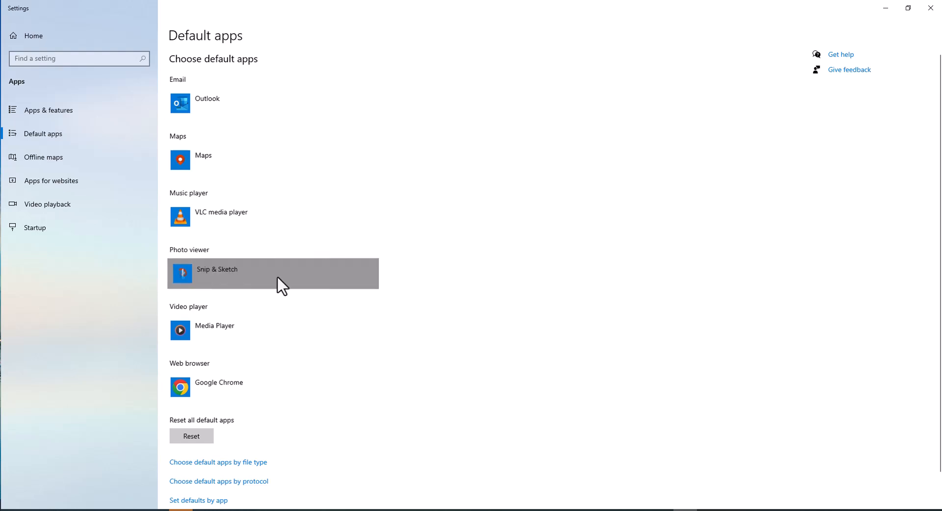
- Review the Photo viewer app choices, then close Settings
click(272, 272)
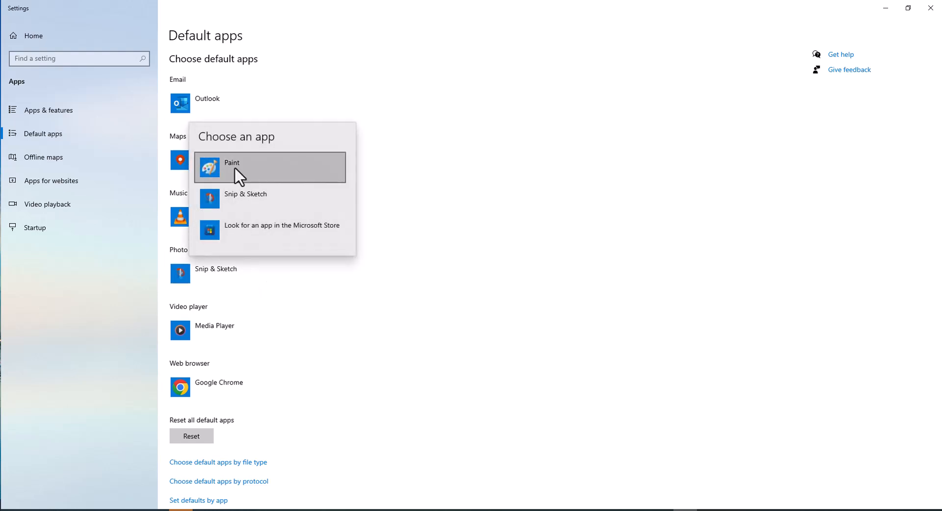
mouse_move(278, 186)
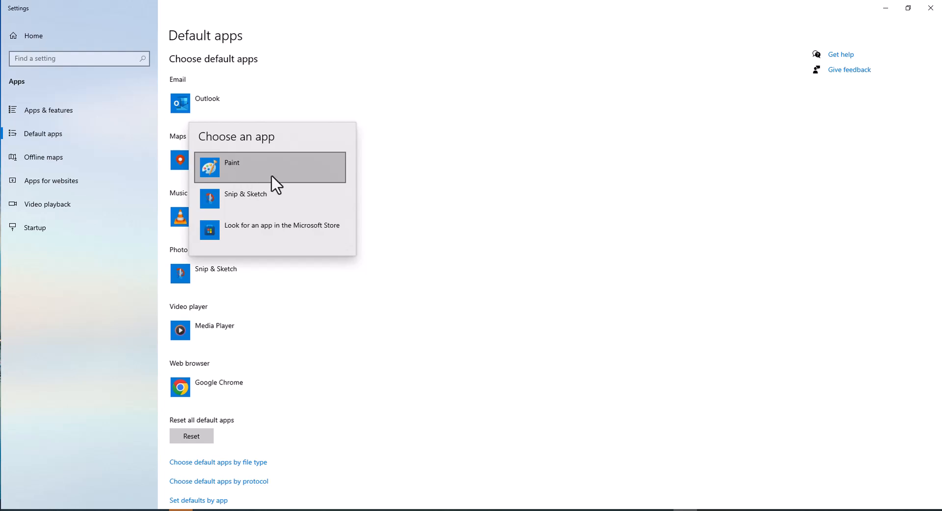
mouse_move(263, 199)
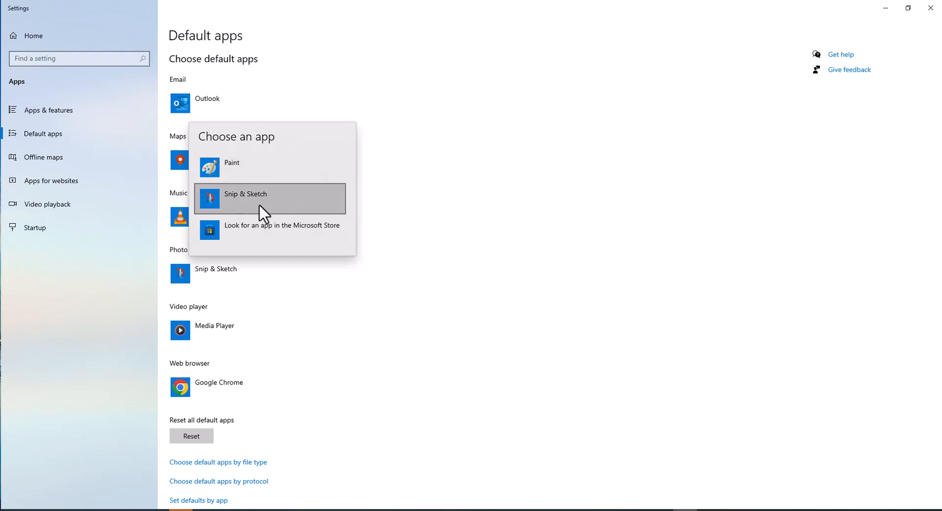
mouse_move(270, 215)
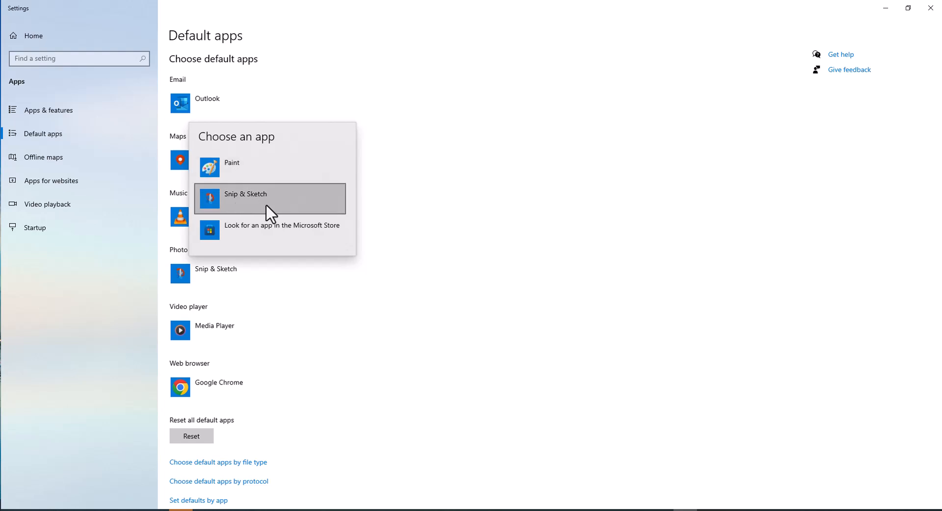
mouse_move(272, 230)
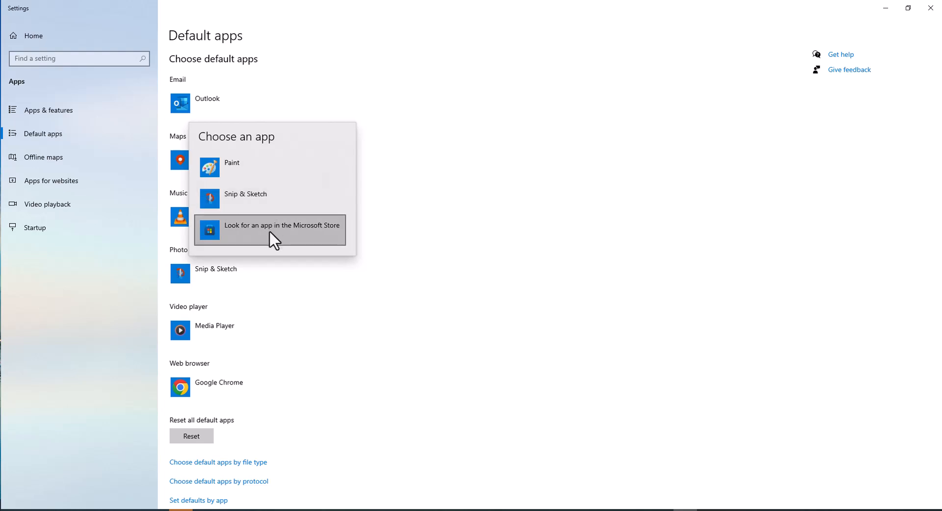
mouse_move(335, 237)
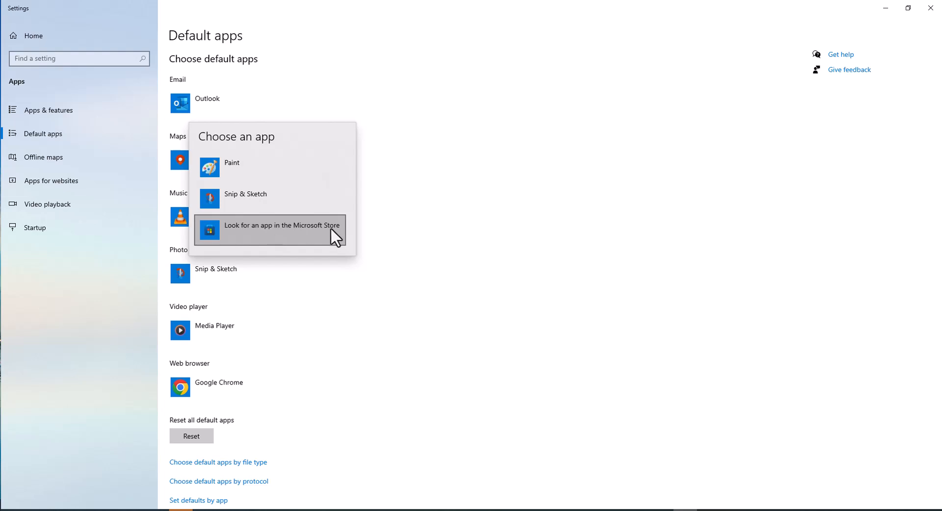
mouse_move(930, 8)
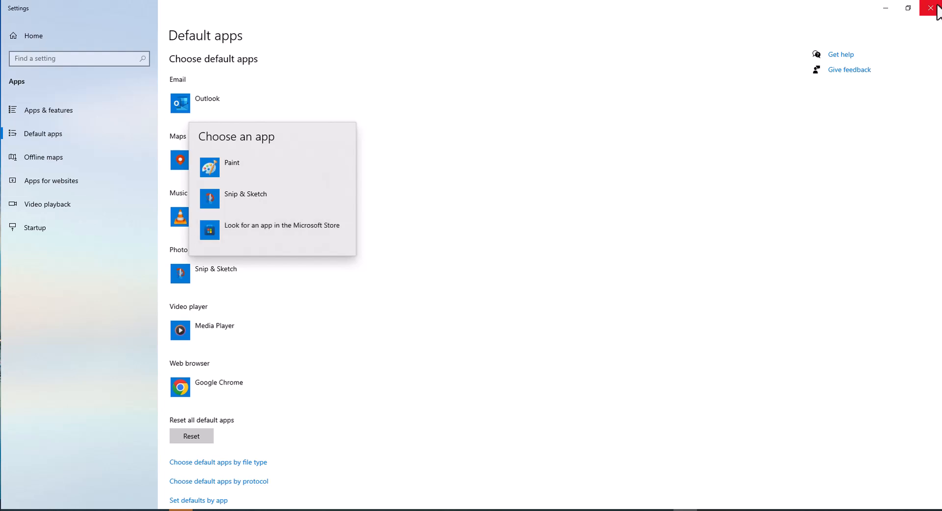
click(933, 8)
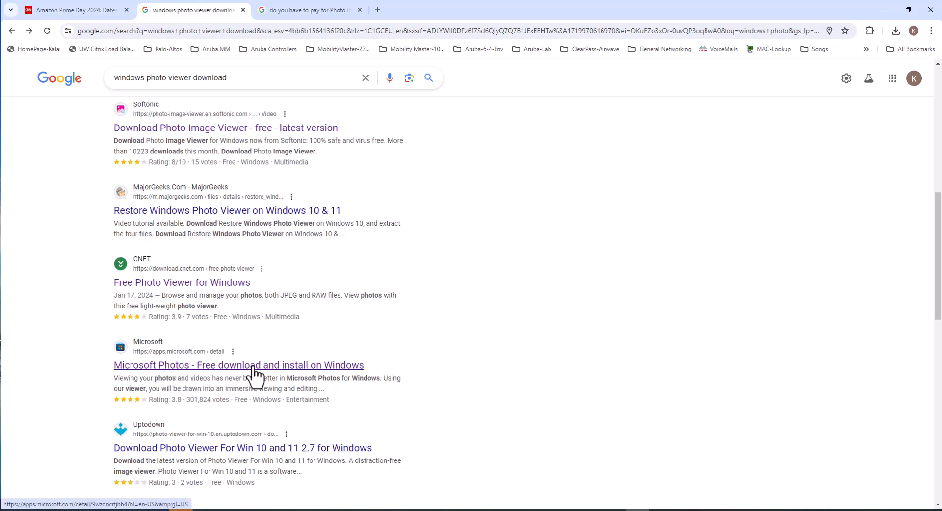
mouse_move(252, 375)
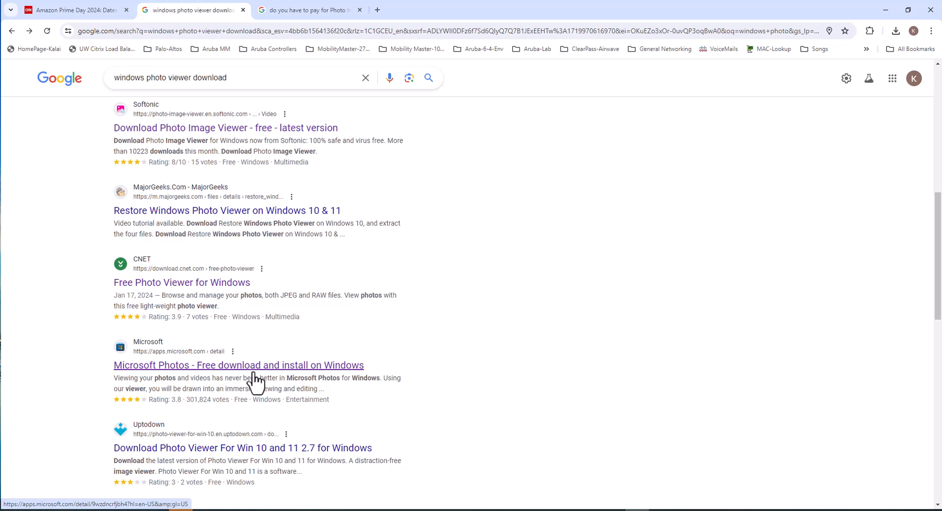
mouse_move(312, 376)
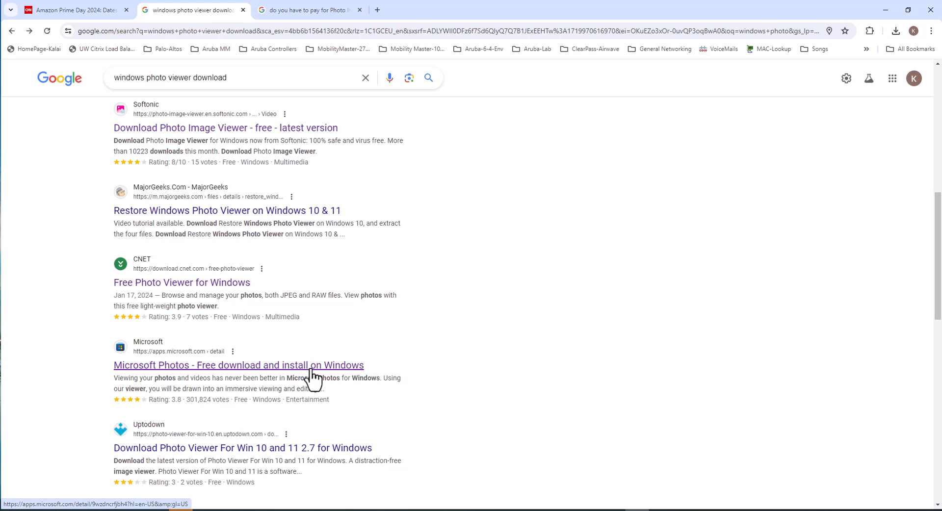
- Download the Microsoft Photos installer from its web Store listing and launch it
click(238, 365)
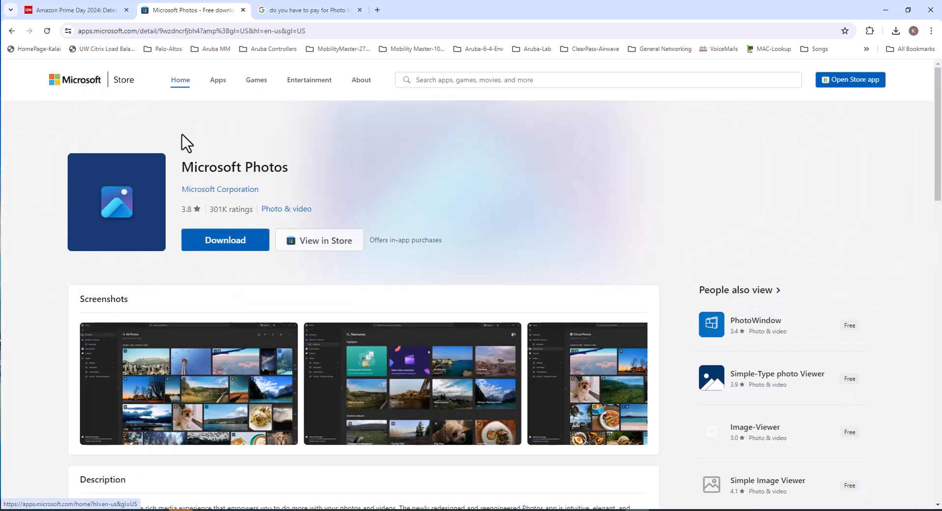
mouse_move(271, 247)
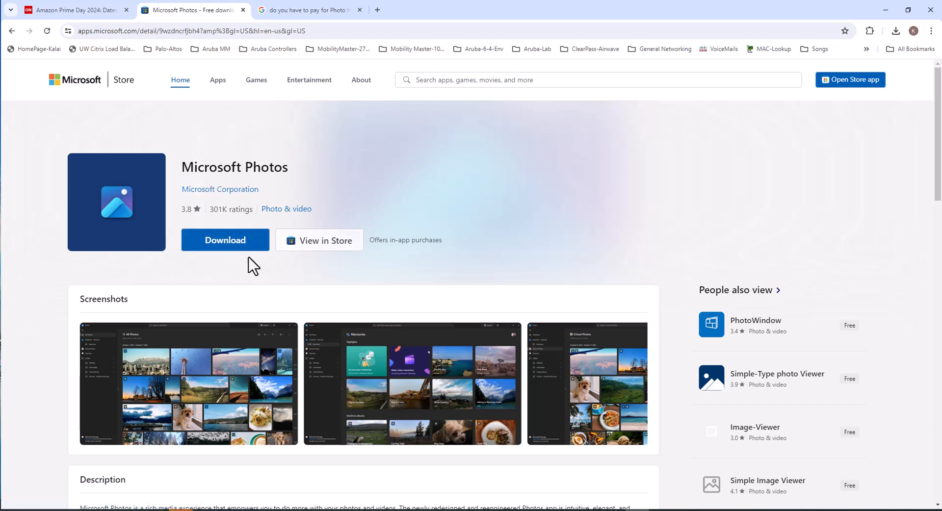
click(225, 239)
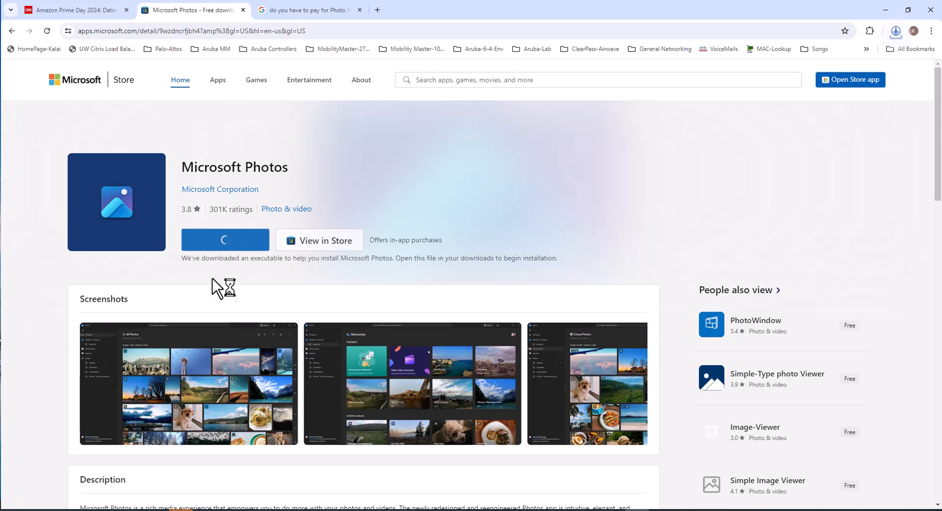
click(896, 30)
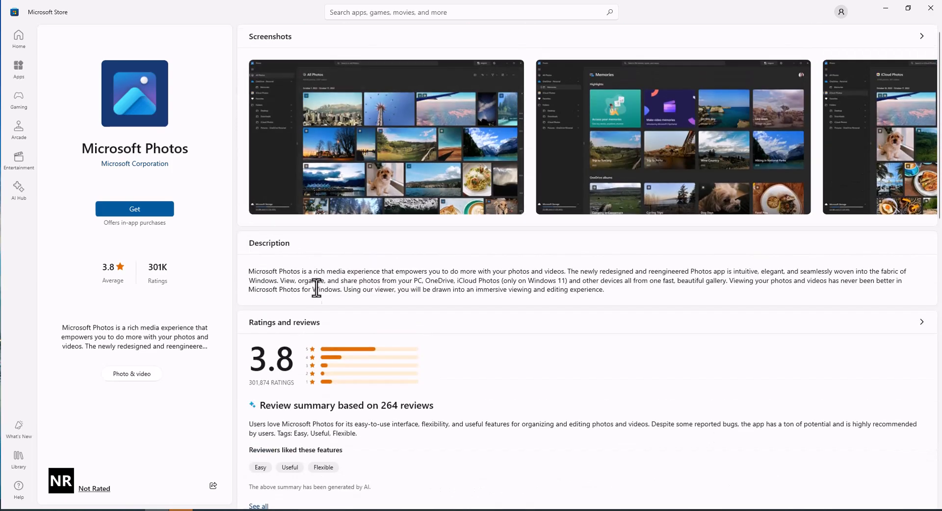
- Install Microsoft Photos from the Store and close the Store once it finishes
scroll(down, 3)
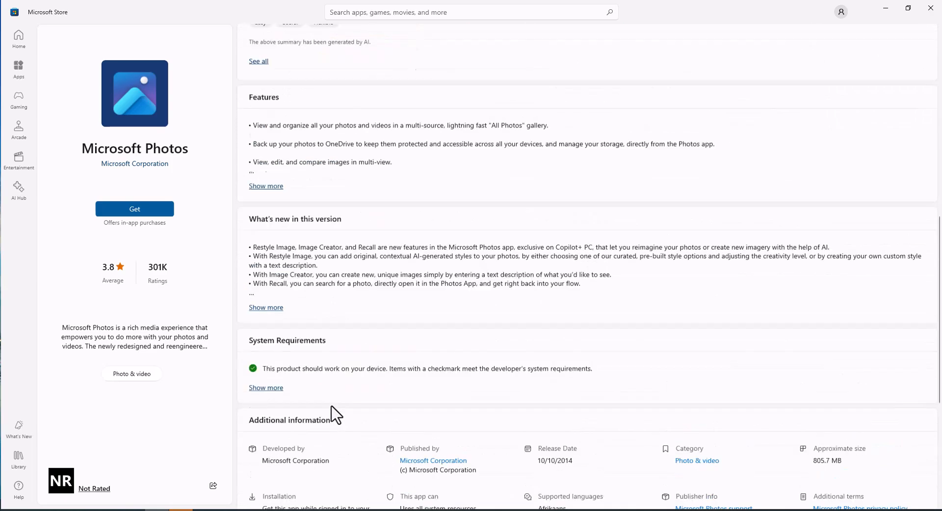
scroll(up, 3)
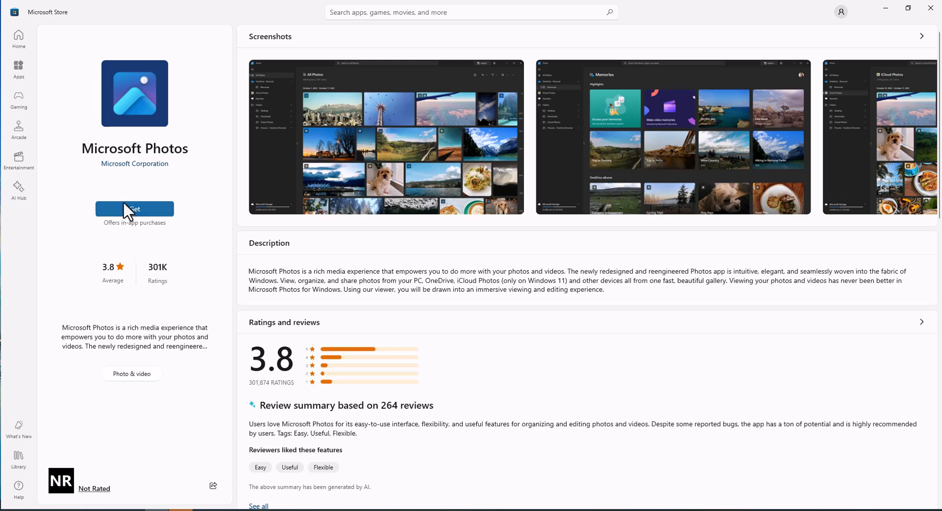
click(135, 208)
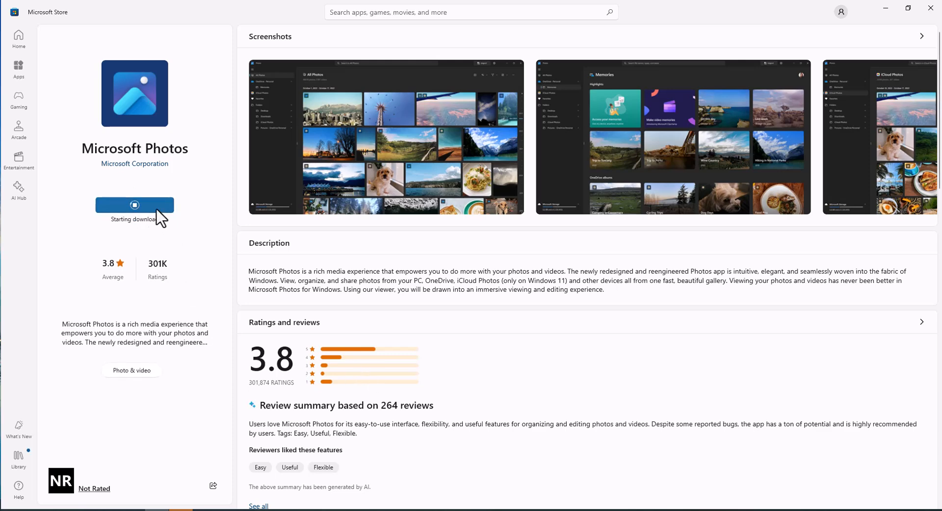
scroll(down, 3)
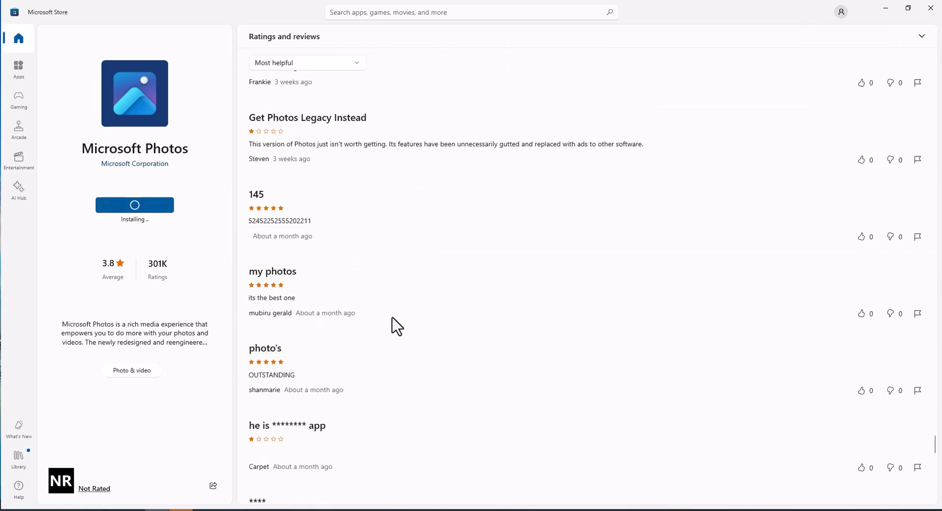
mouse_move(348, 327)
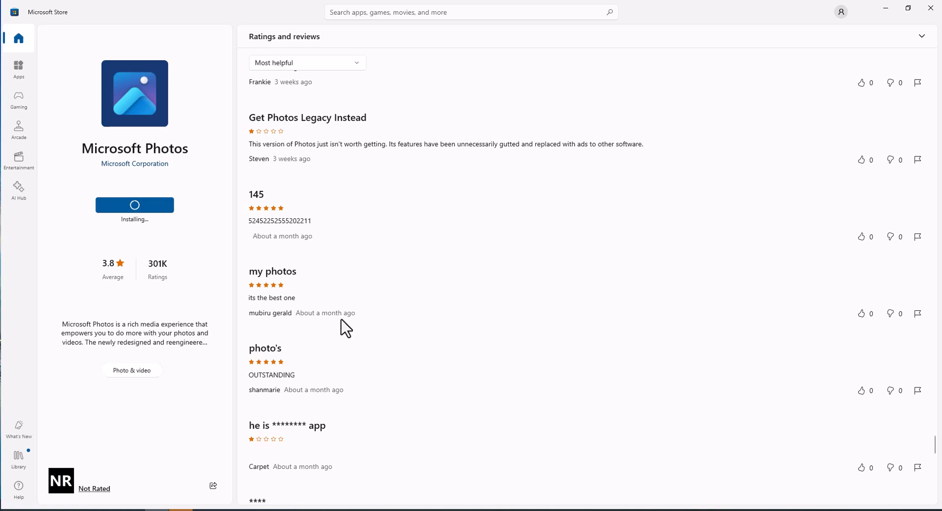
mouse_move(271, 317)
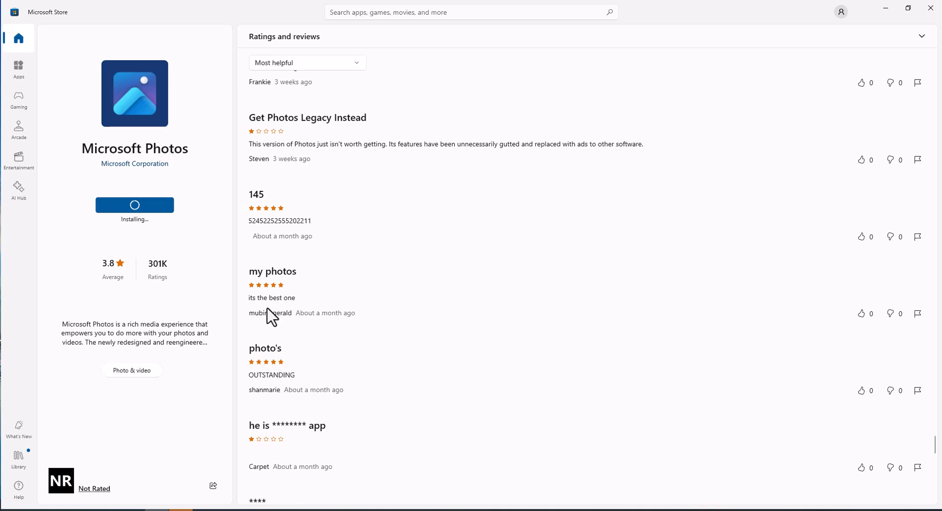
mouse_move(298, 397)
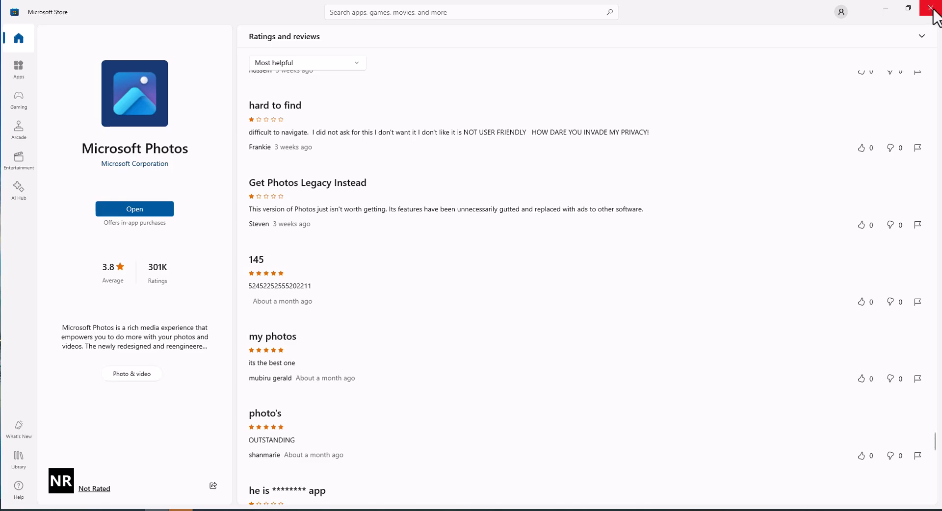
click(932, 9)
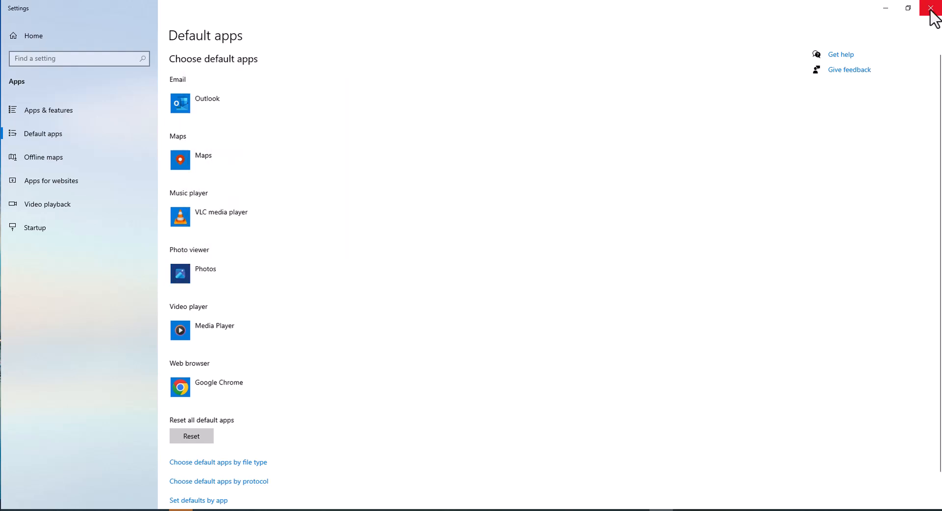
- Close the Default apps settings so the desktop shows
click(933, 8)
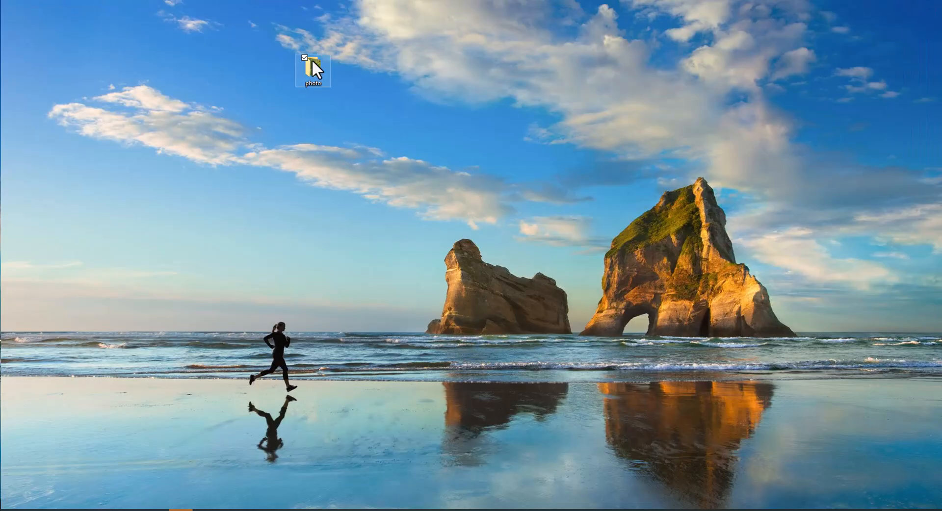
- Browse the folder's waterfall JPGs from IMG_6854 to IMG_7152 and rotate IMG_7152 upright
double_click(311, 61)
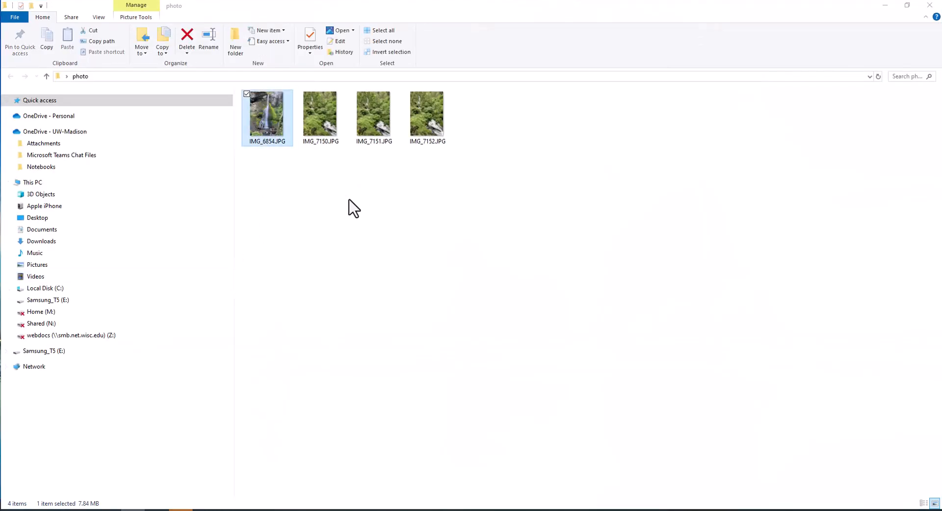
double_click(267, 113)
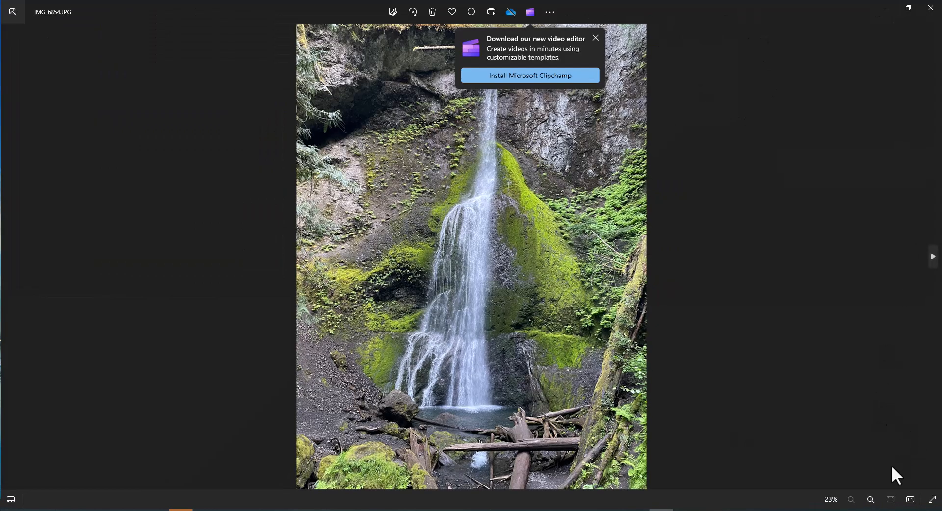
click(932, 256)
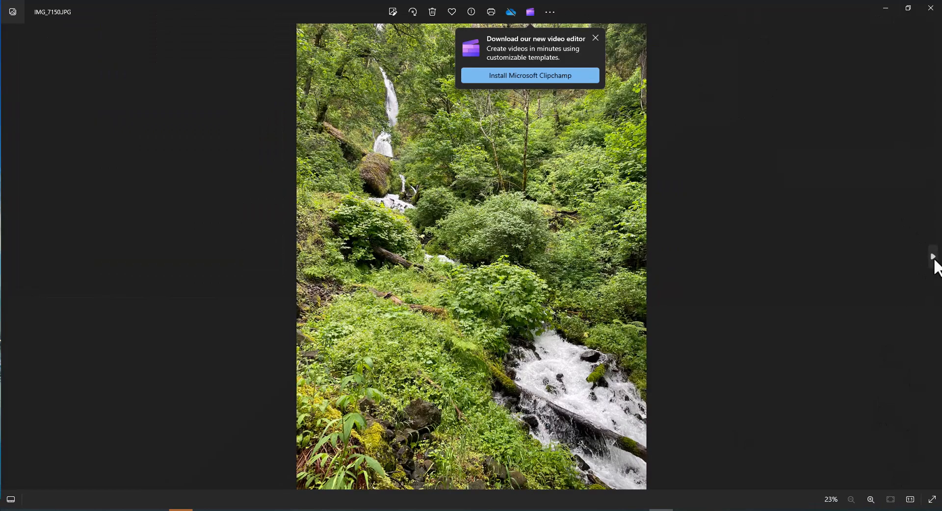
click(932, 256)
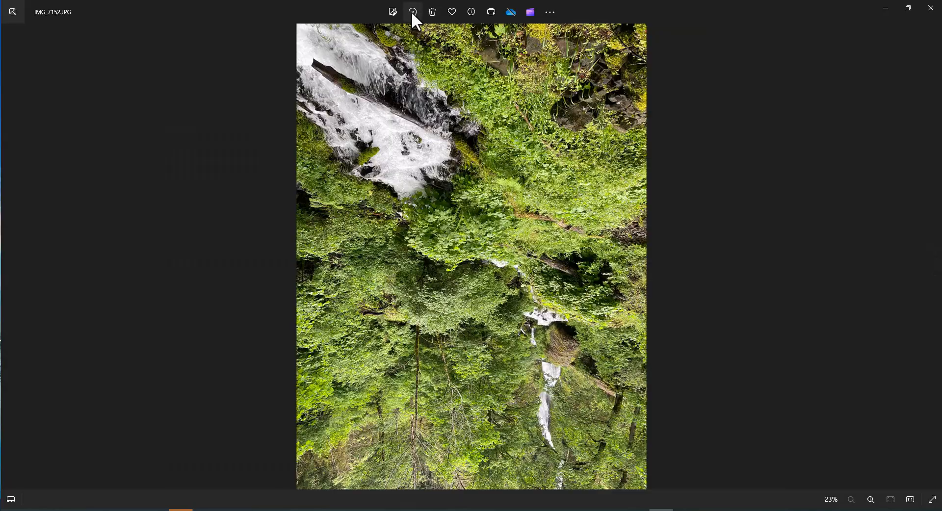
click(412, 11)
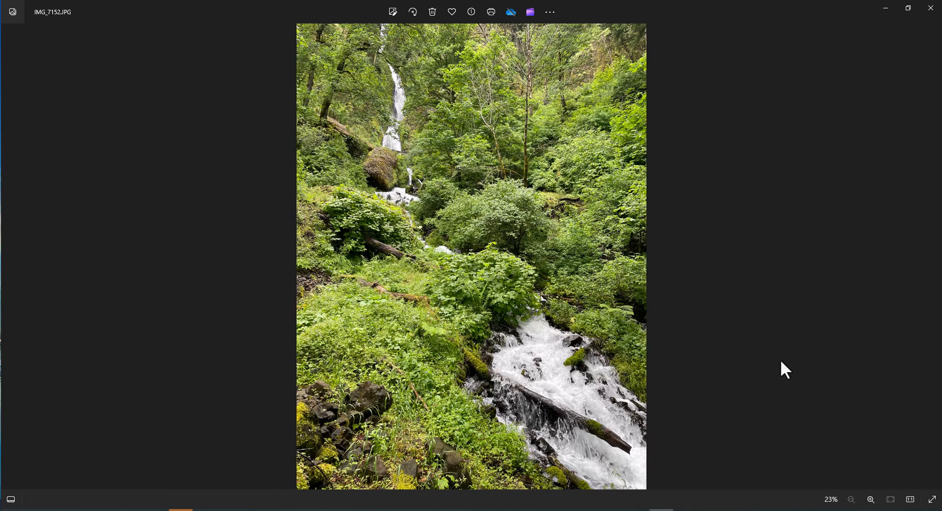
mouse_move(696, 390)
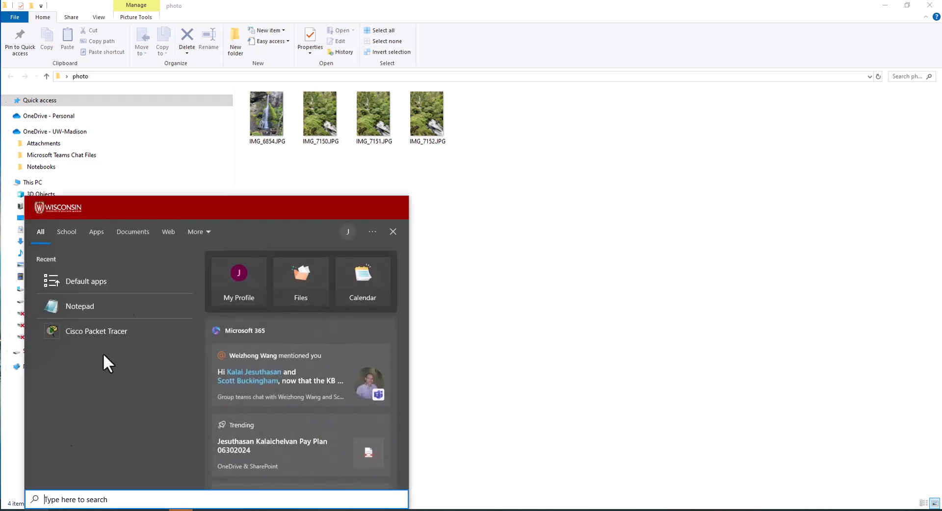
- Choose Photos as the default photo viewer and reopen IMG_7152 in Photos
click(86, 281)
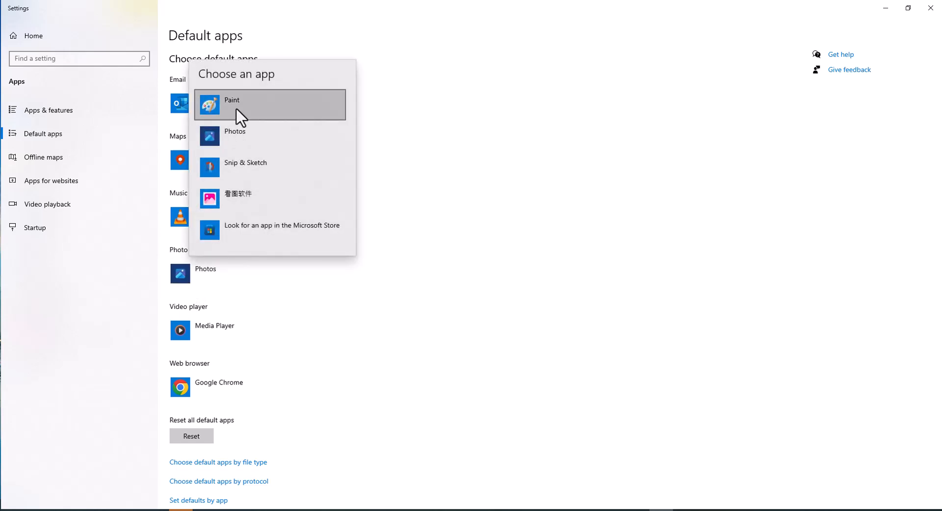
mouse_move(240, 136)
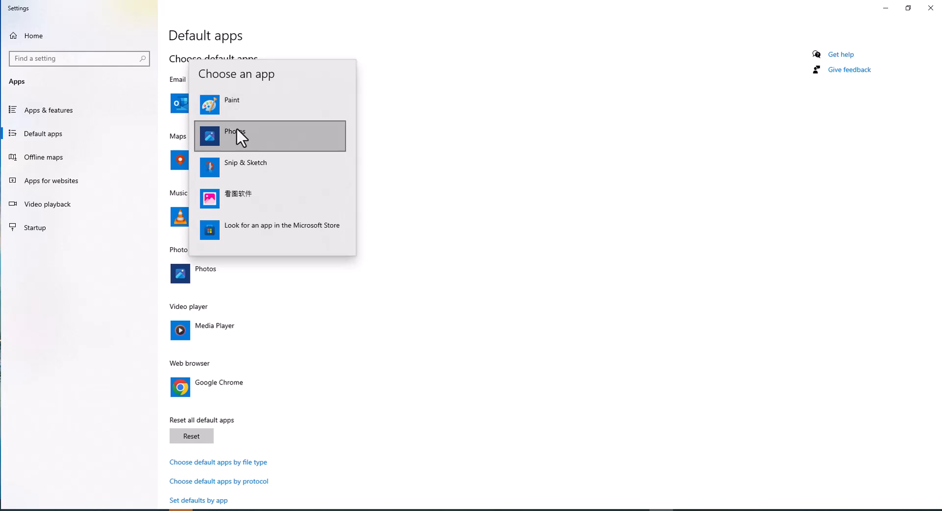
mouse_move(258, 178)
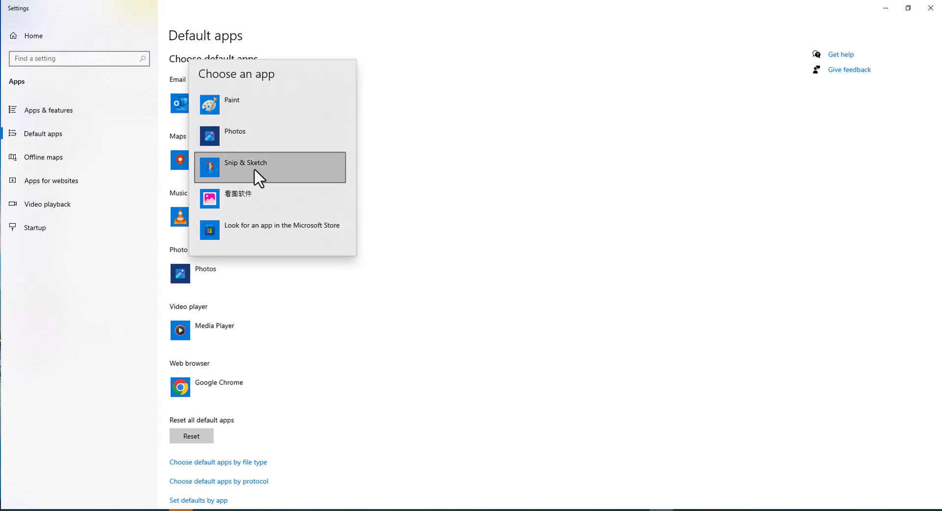
mouse_move(240, 148)
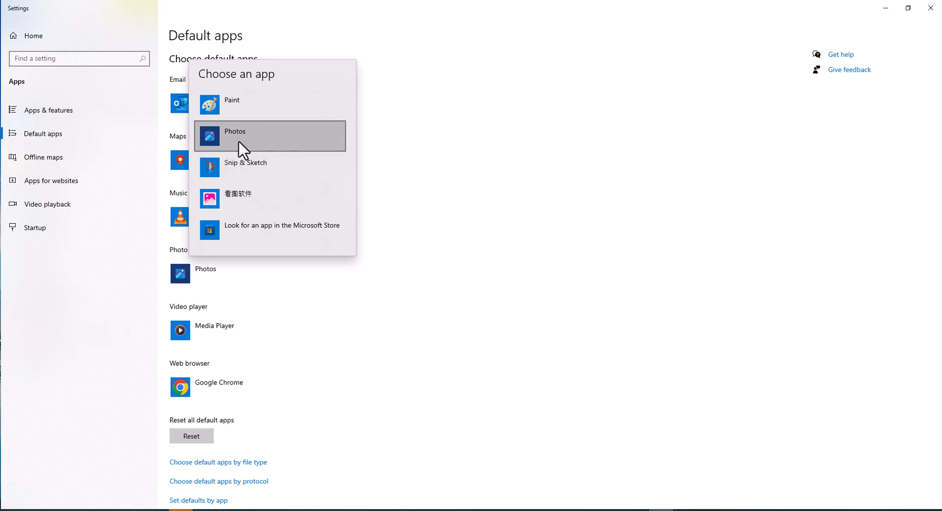
mouse_move(243, 105)
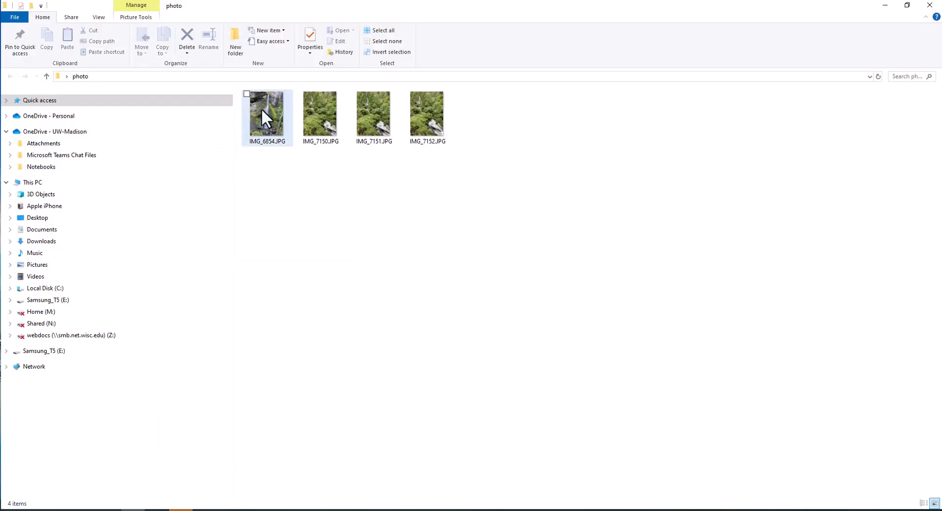
double_click(267, 111)
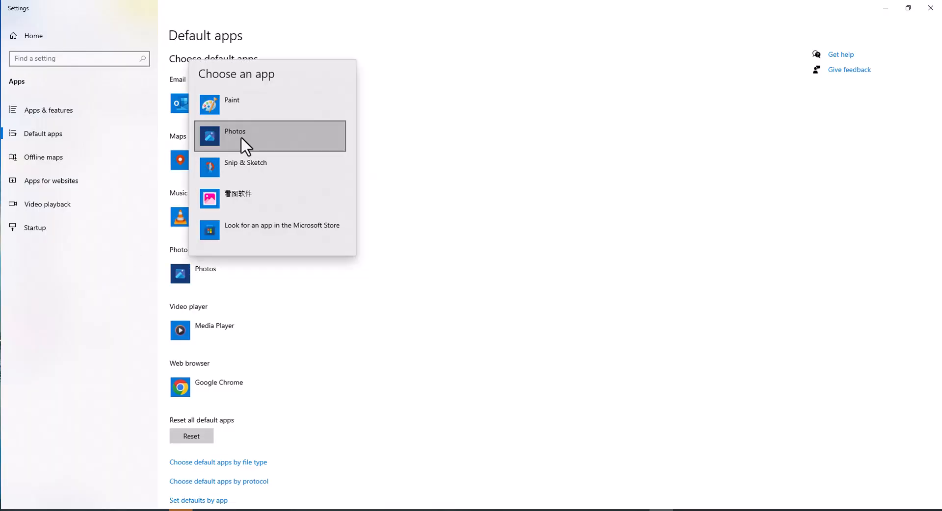
click(234, 135)
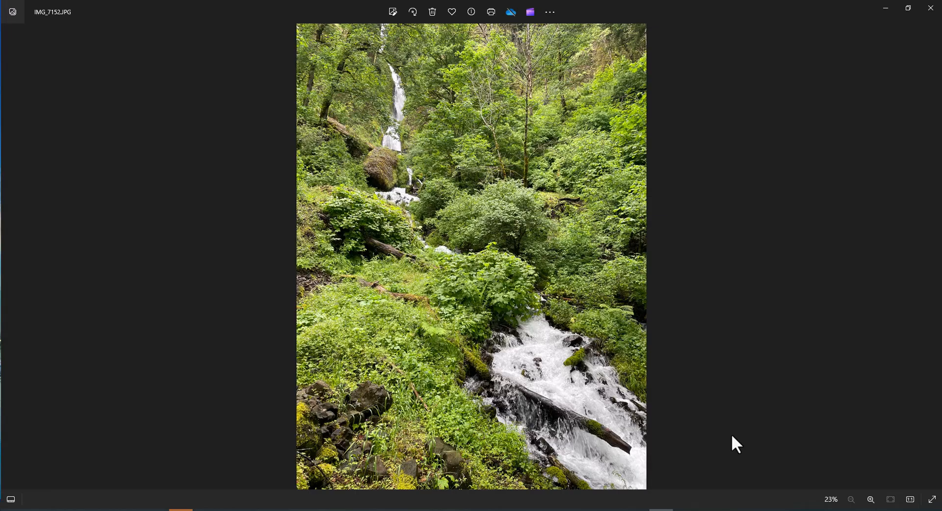